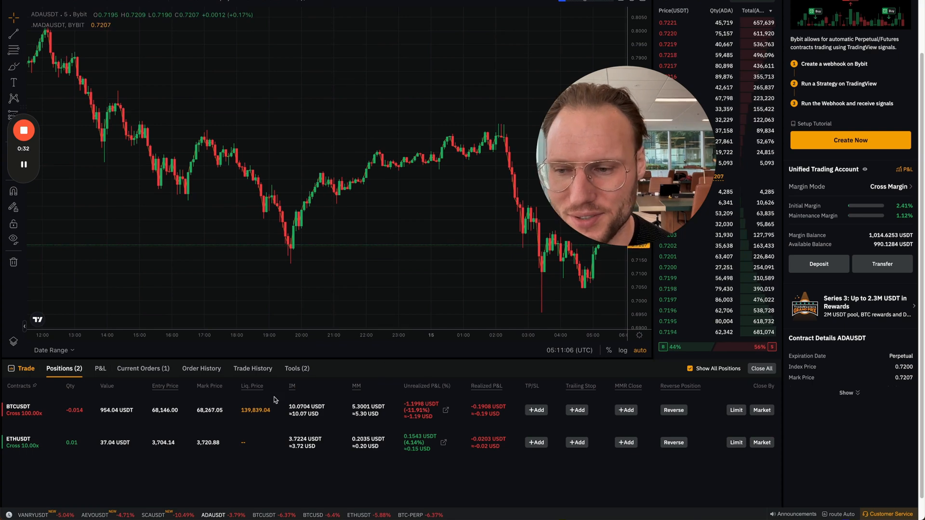
pyautogui.moveTo(422, 449)
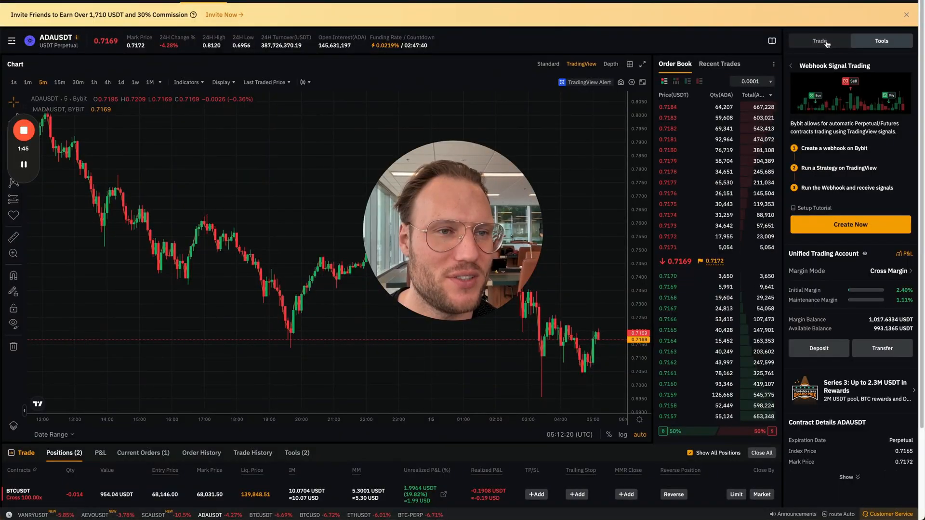
# Start Bybit's Webhook Signal Trading wizard from Tools and choose ADAUSDT in step 2
pyautogui.click(881, 40)
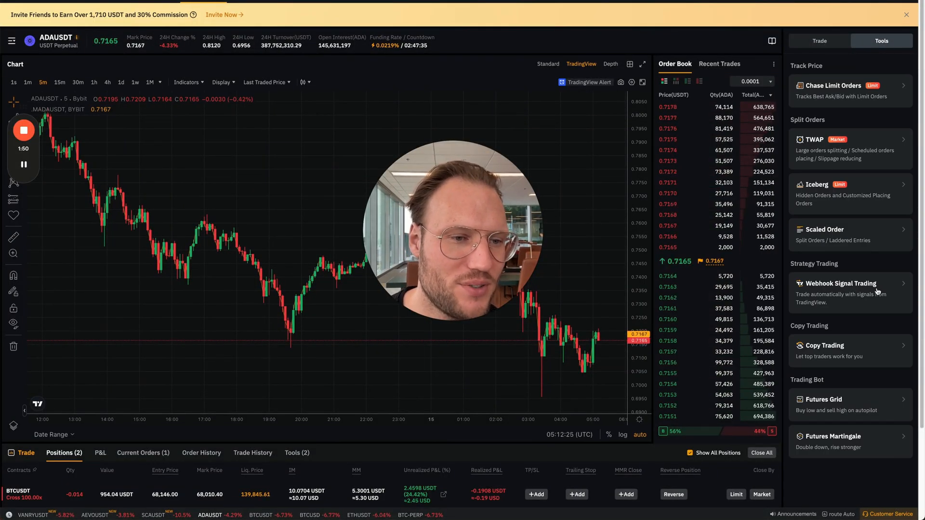
pyautogui.click(841, 283)
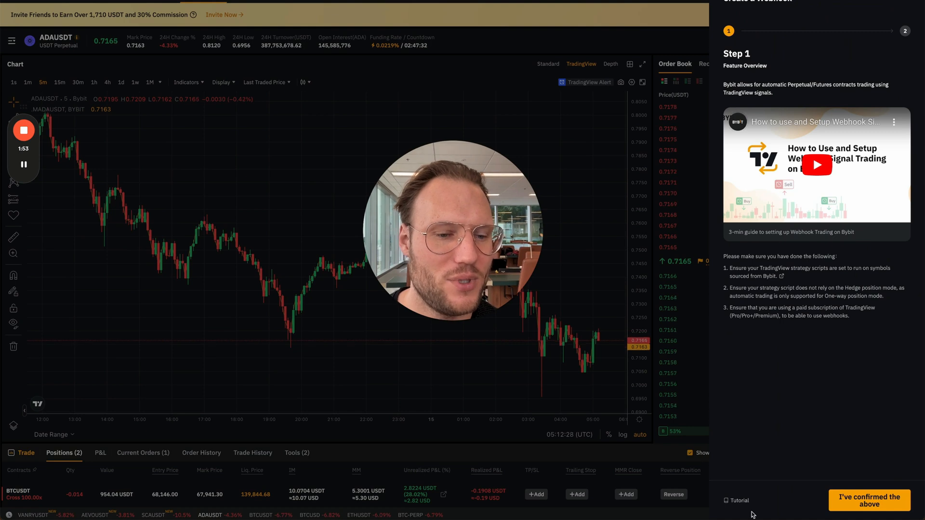
pyautogui.click(868, 505)
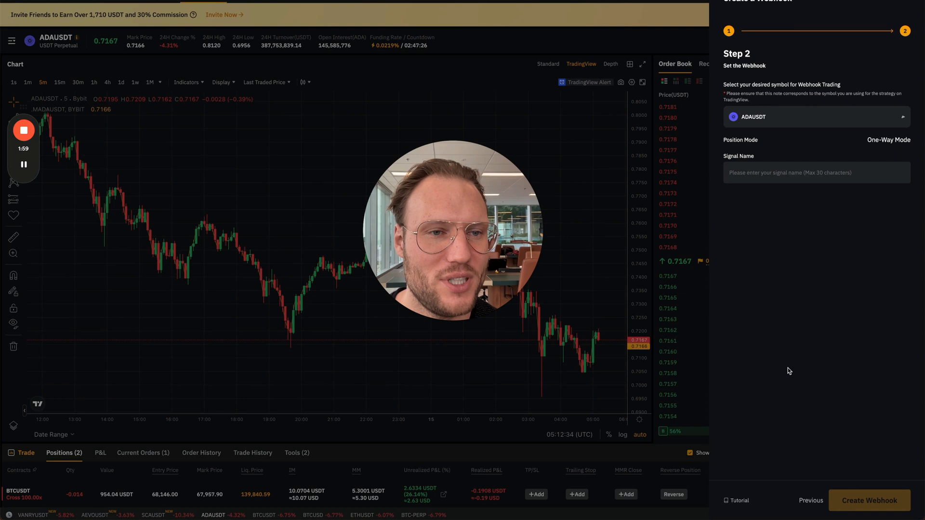
pyautogui.click(816, 116)
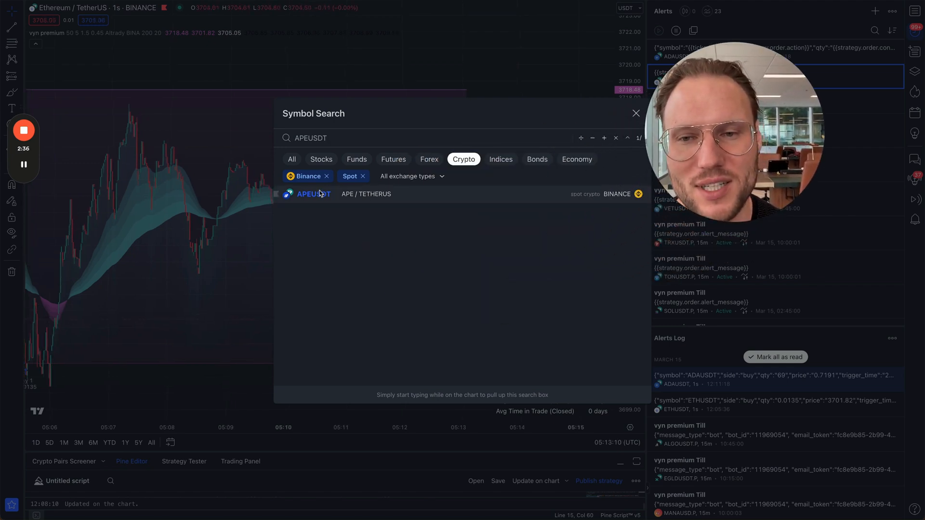
# Switch the TradingView chart to APEUSDT and start a new alert
pyautogui.click(314, 194)
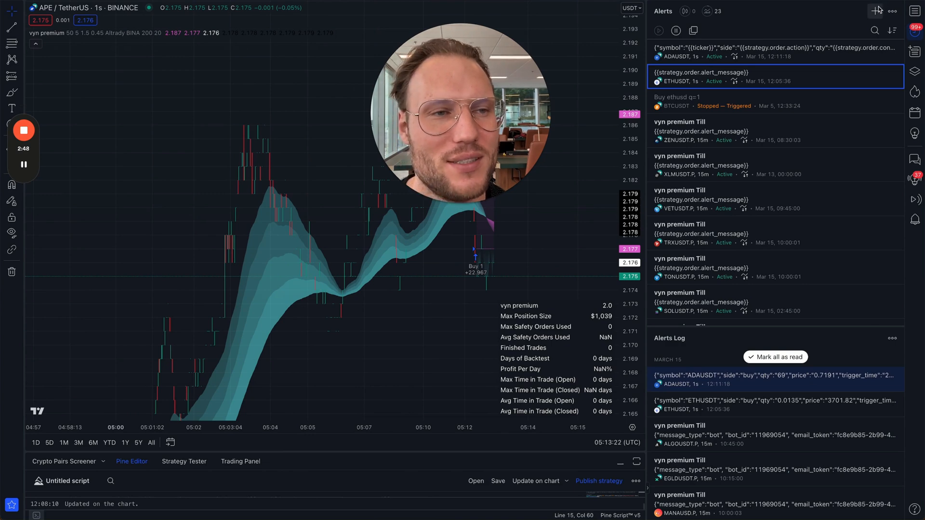
pyautogui.click(878, 10)
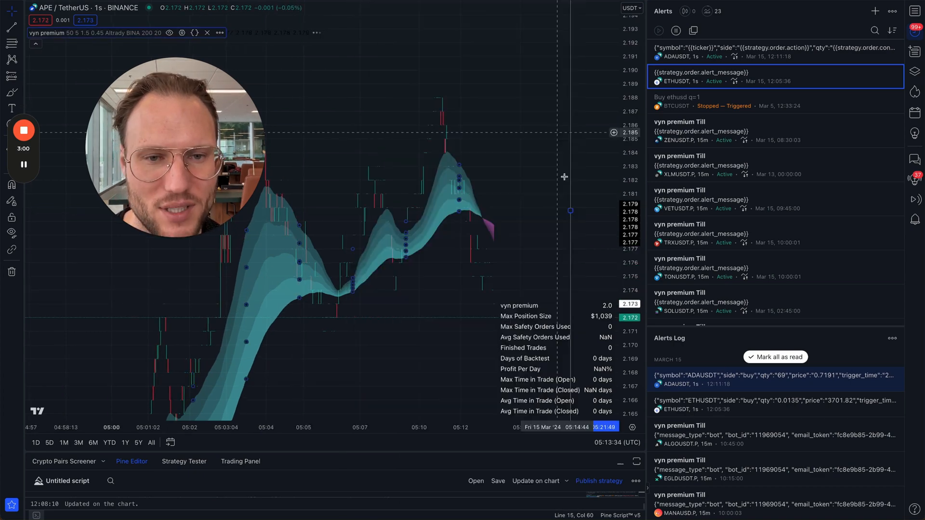
pyautogui.moveTo(547, 150)
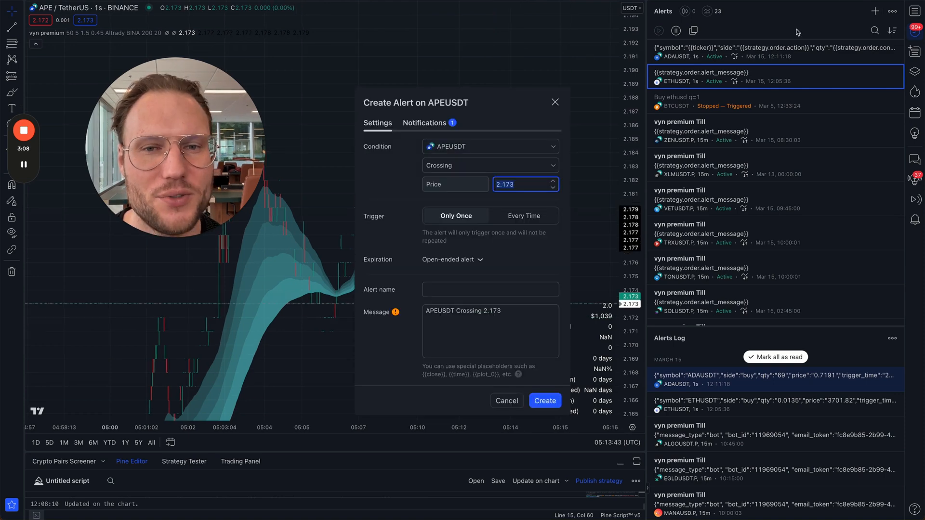
# Create the APEUSDT alert using the vyn premium strategy condition and JSON order message
pyautogui.click(424, 123)
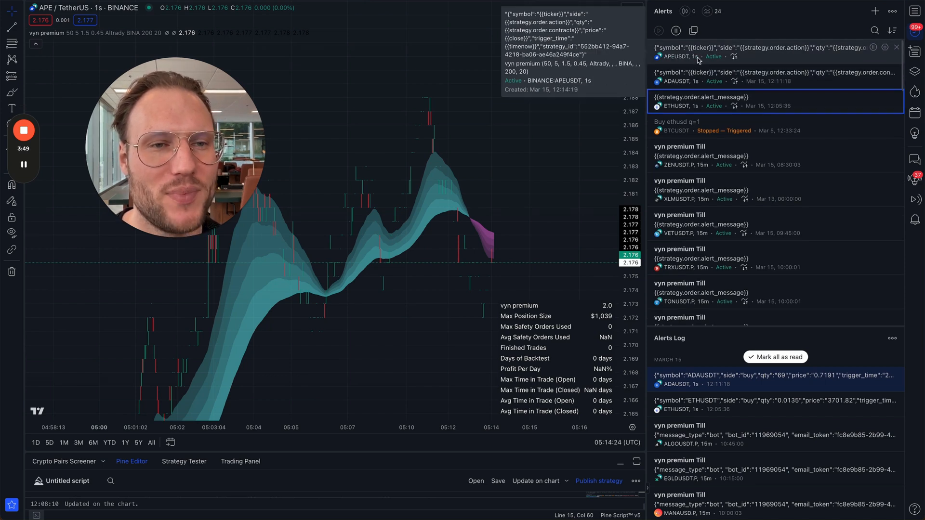
# Review the APEUSDT alert's condition, message and Bybit webhook URL in its edit form
pyautogui.click(874, 48)
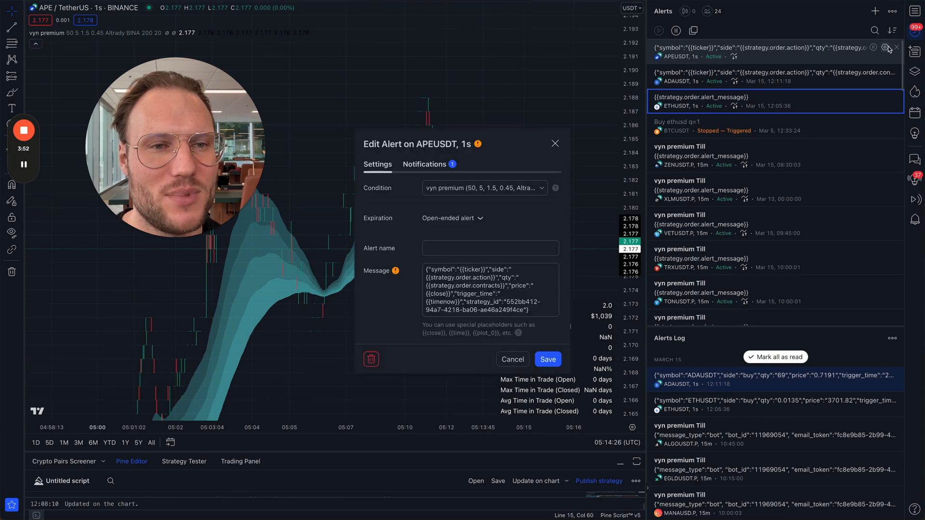
pyautogui.click(424, 164)
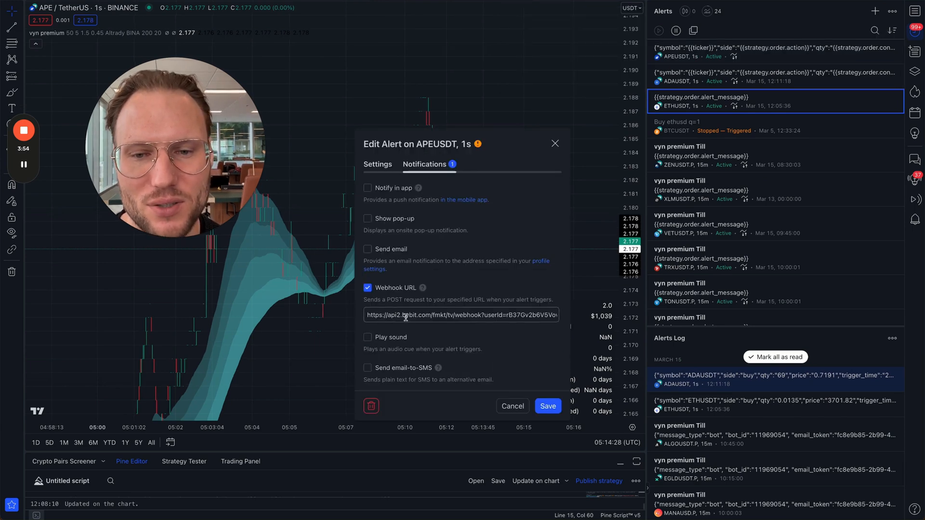
pyautogui.click(377, 164)
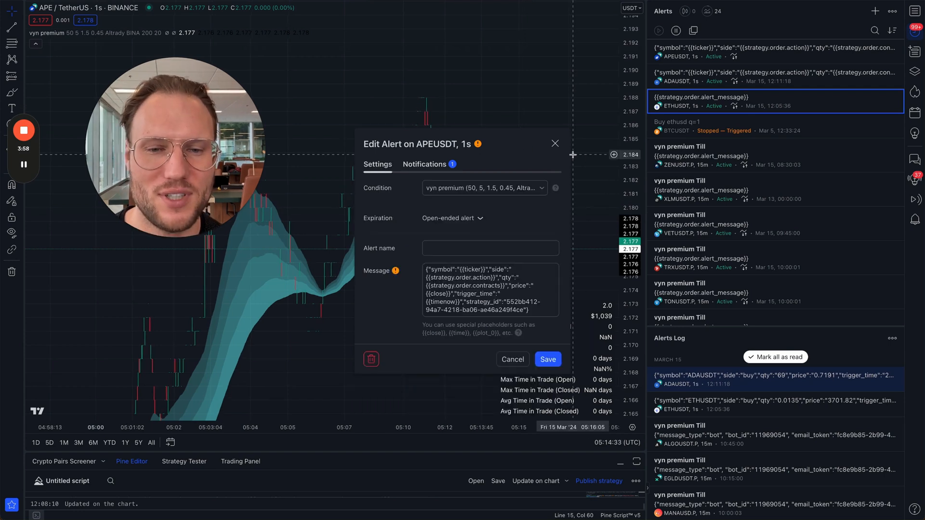
pyautogui.write('vy')
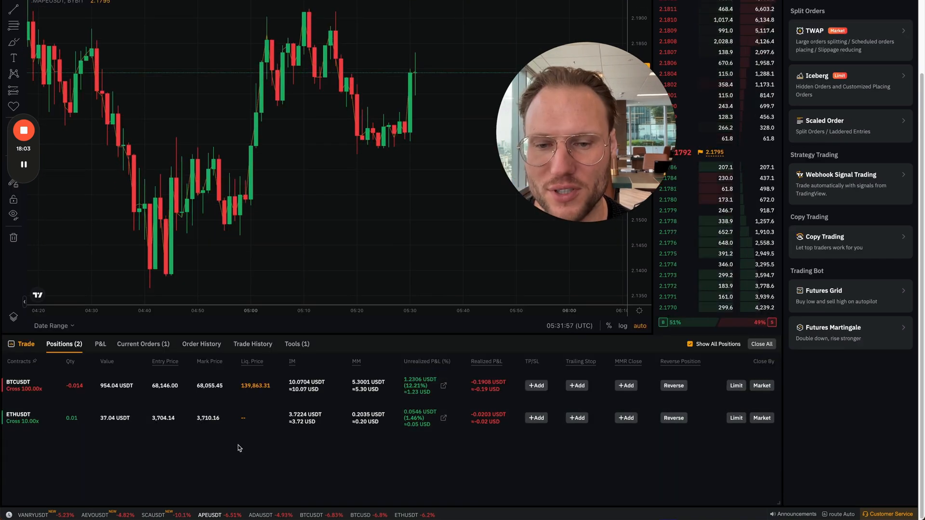
# Show Bybit's Trade History with the two Open Long and two Open Short APEUSDT fills
pyautogui.click(252, 344)
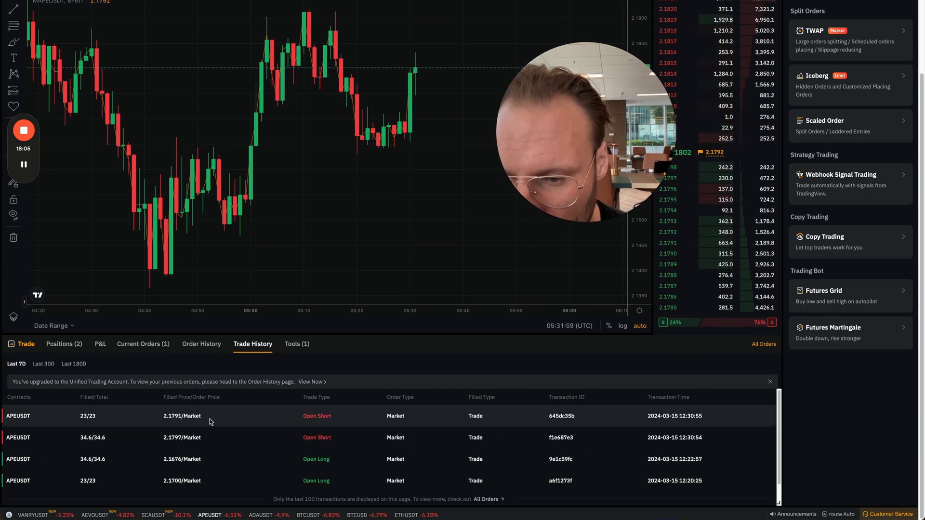